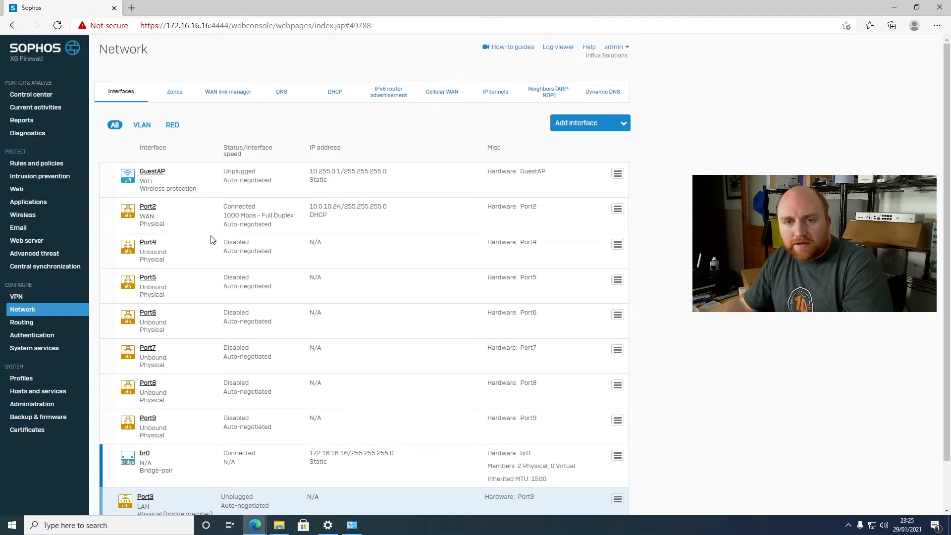
{"action": "mouse_move", "coordinate": [188, 230]}
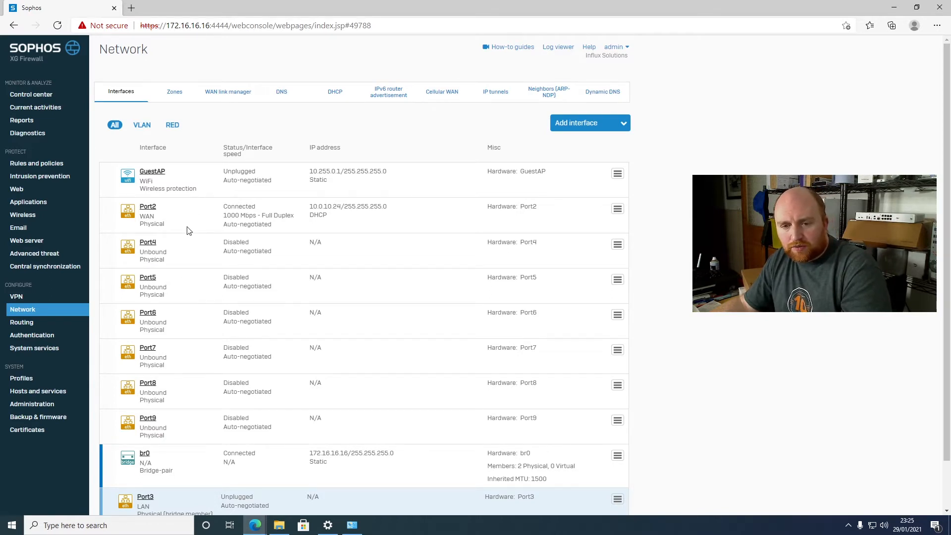
Set Port9 to the WAN zone with PPPoE (DSL) IPv4 address assignment.
{"action": "scroll", "scroll_direction": "down", "scroll_amount": 3}
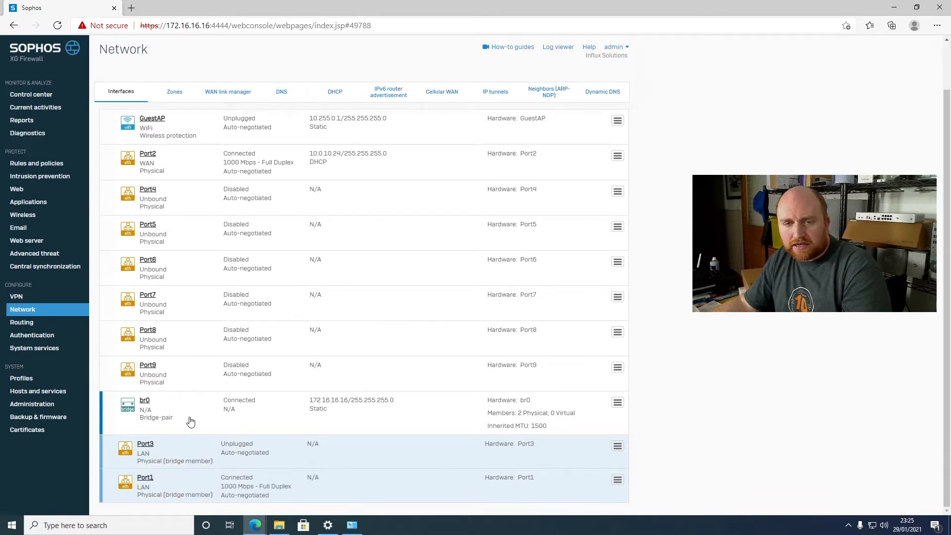
{"action": "mouse_move", "coordinate": [127, 417]}
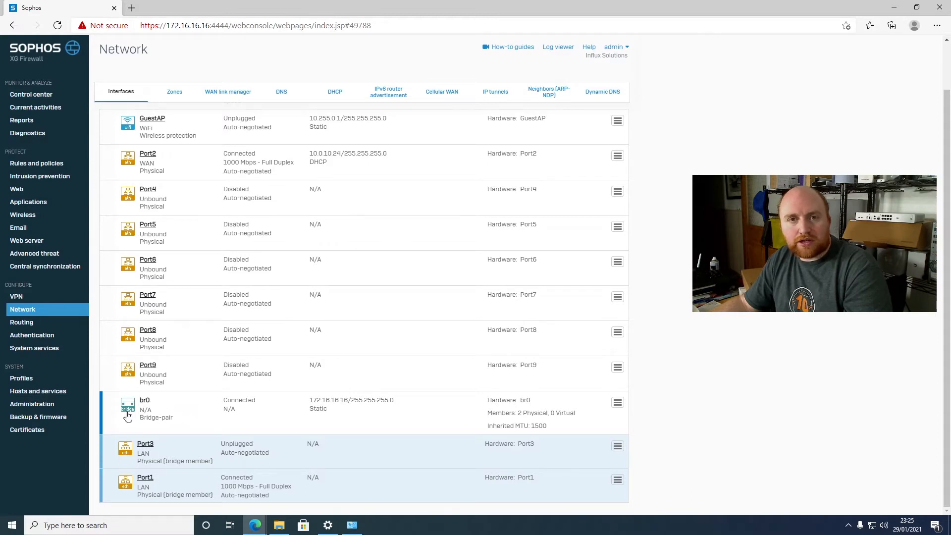
{"action": "mouse_move", "coordinate": [160, 369]}
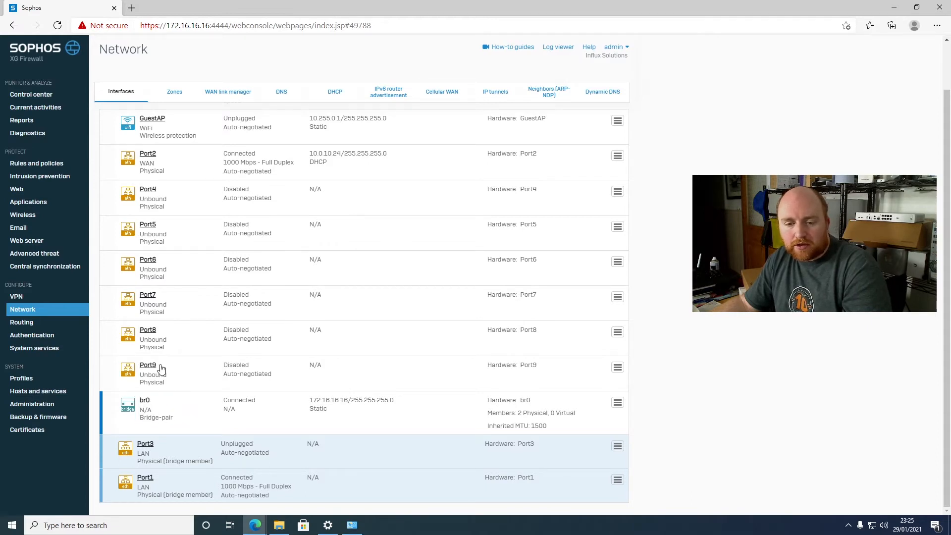
{"action": "mouse_move", "coordinate": [158, 372]}
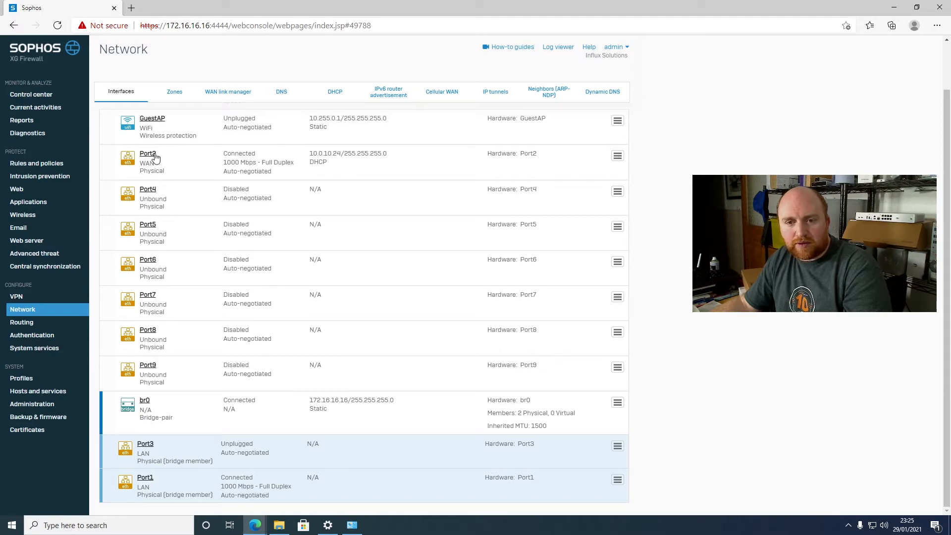
{"action": "mouse_move", "coordinate": [148, 153]}
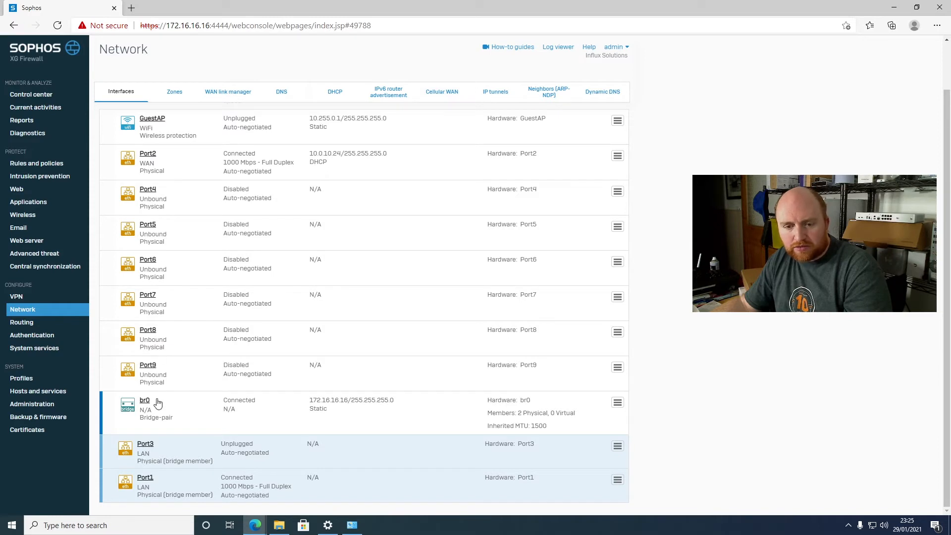
{"action": "mouse_move", "coordinate": [179, 369]}
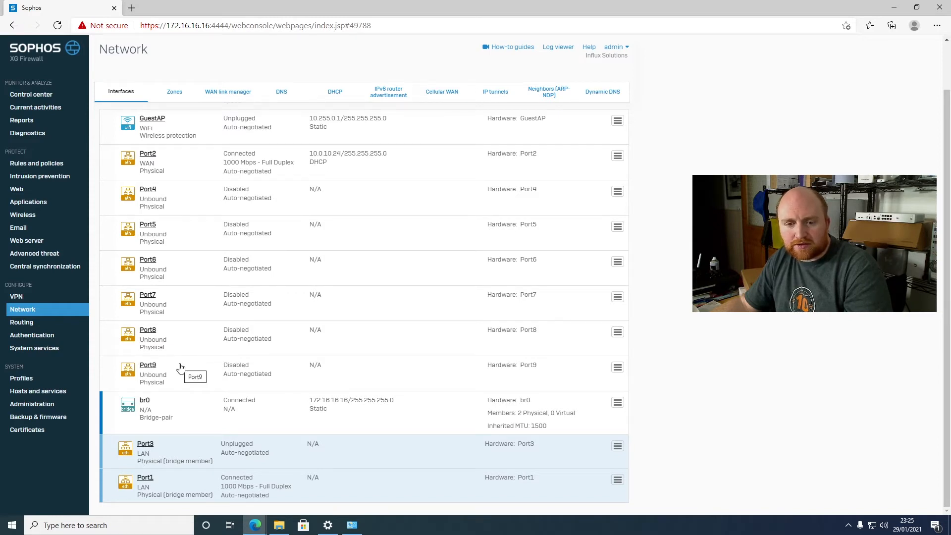
{"action": "mouse_move", "coordinate": [149, 368]}
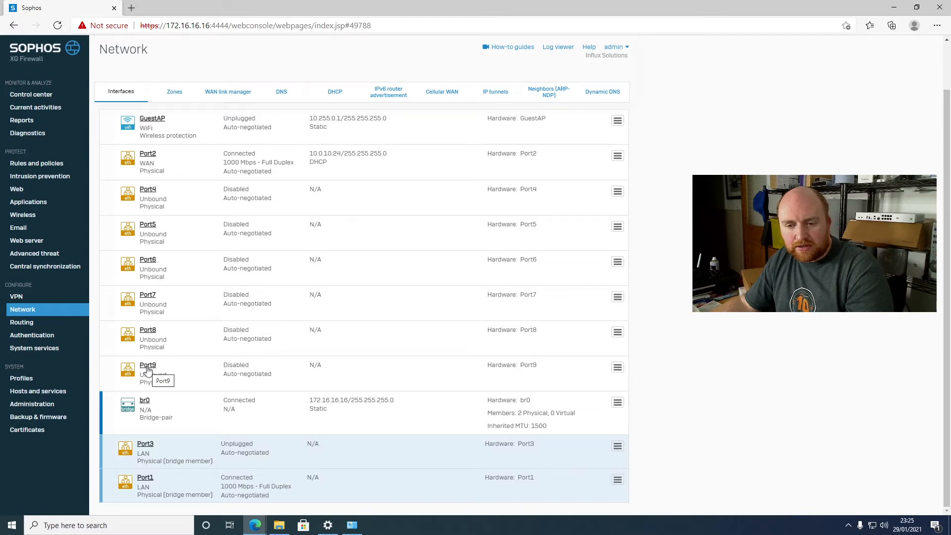
{"action": "mouse_move", "coordinate": [162, 369]}
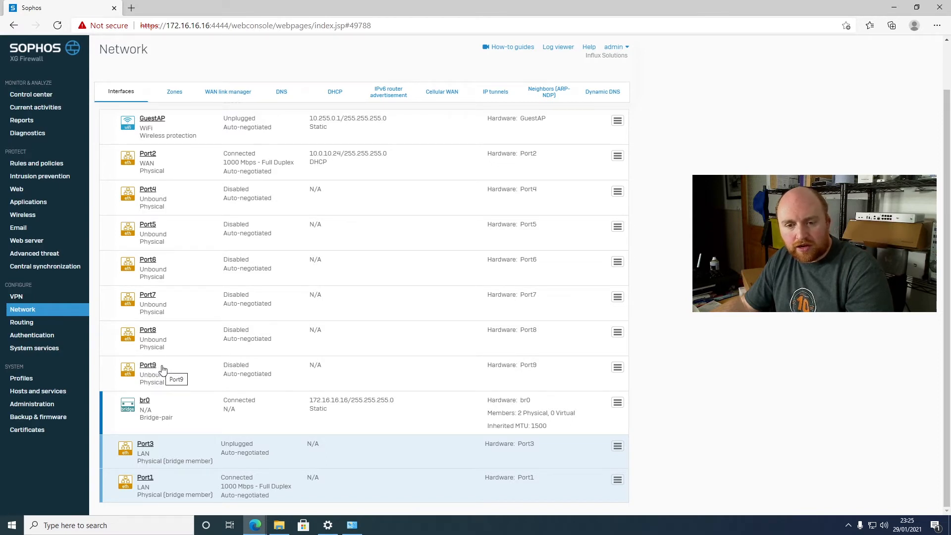
{"action": "mouse_move", "coordinate": [172, 370]}
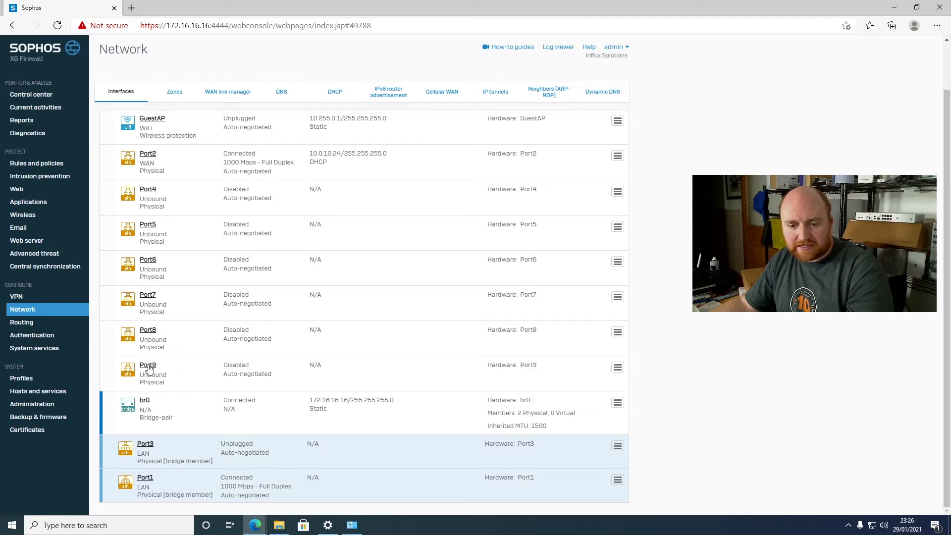
{"action": "left_click", "coordinate": [147, 364]}
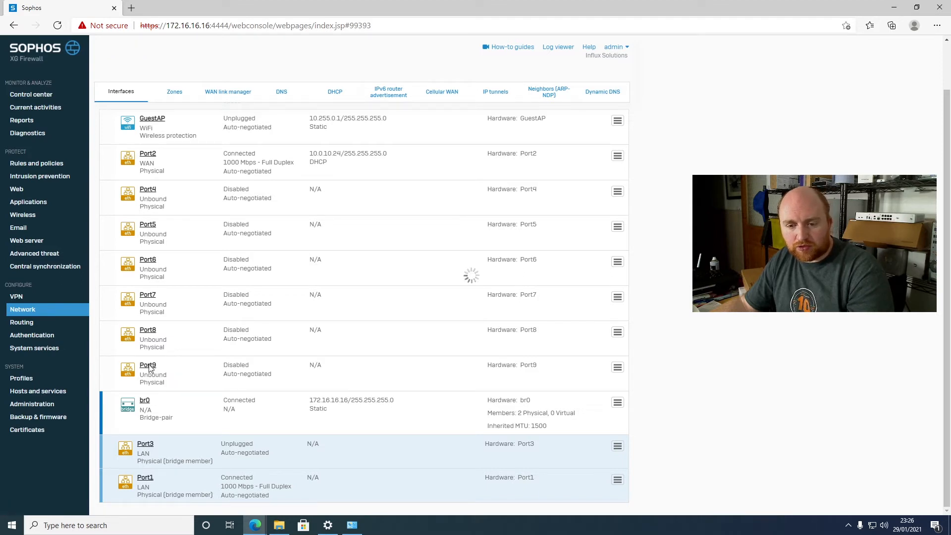
{"action": "left_click", "coordinate": [148, 365]}
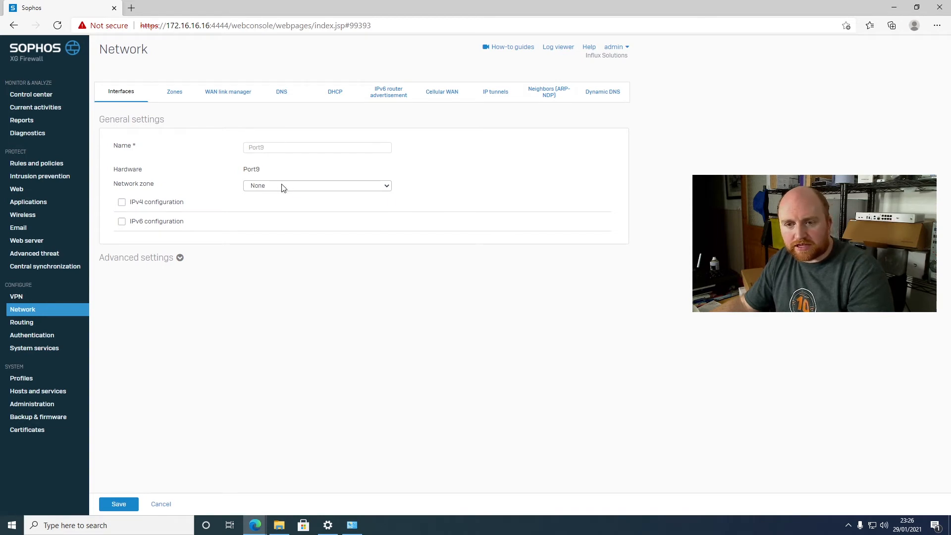
{"action": "left_click", "coordinate": [317, 185]}
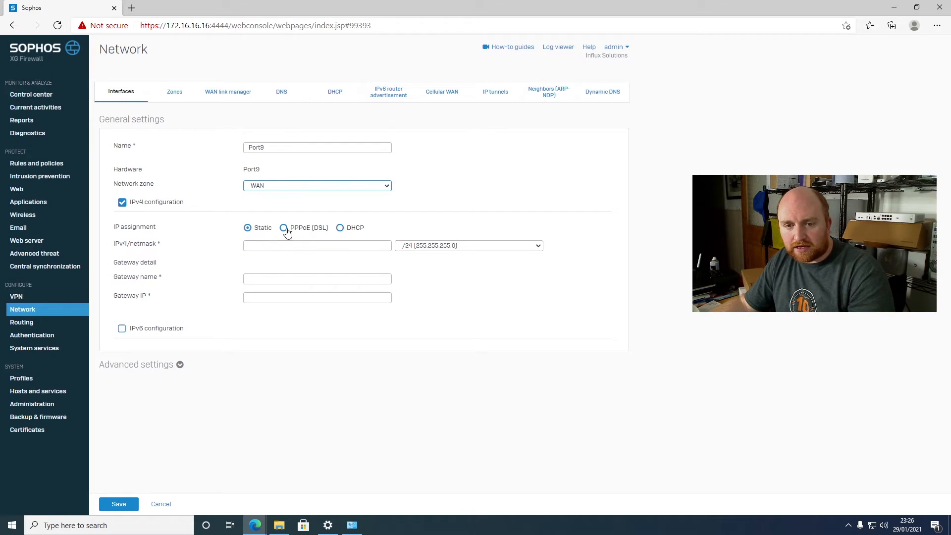
{"action": "left_click", "coordinate": [283, 228]}
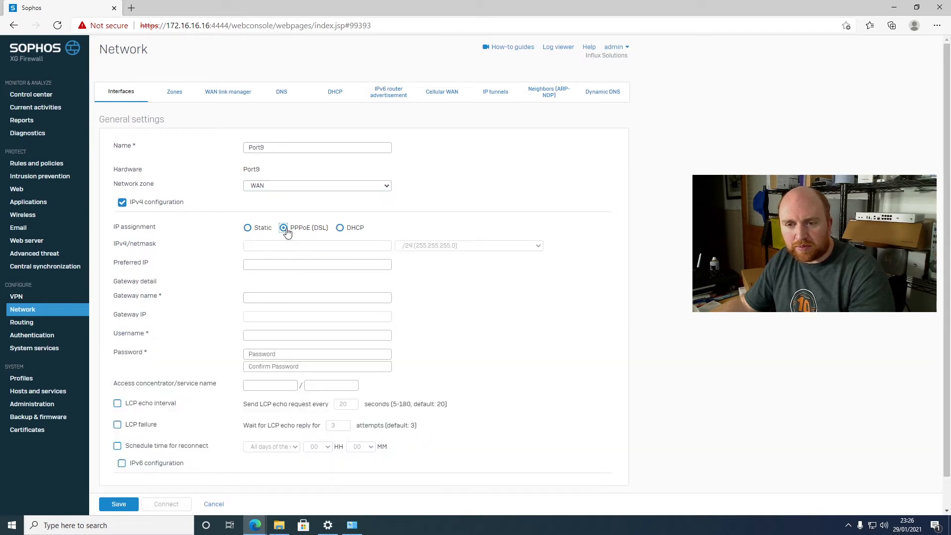
{"action": "mouse_move", "coordinate": [254, 306]}
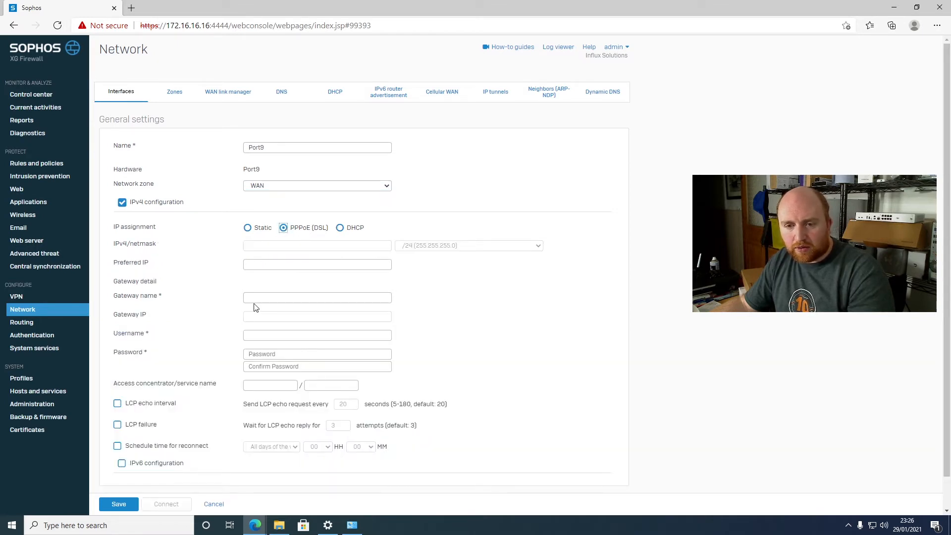
Name the Port9 PPPoE gateway 'SFP VDSL Thing'.
{"action": "left_click", "coordinate": [317, 297]}
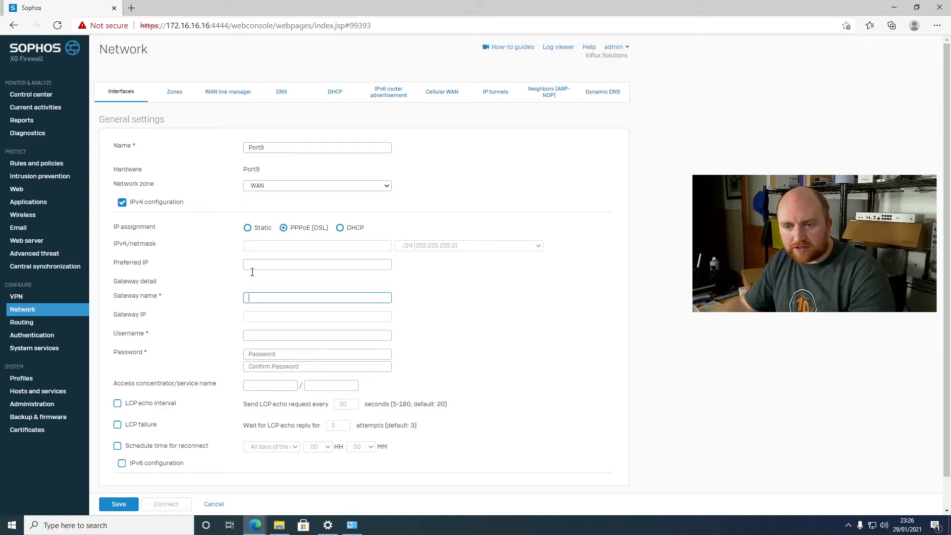
{"action": "mouse_move", "coordinate": [250, 285]}
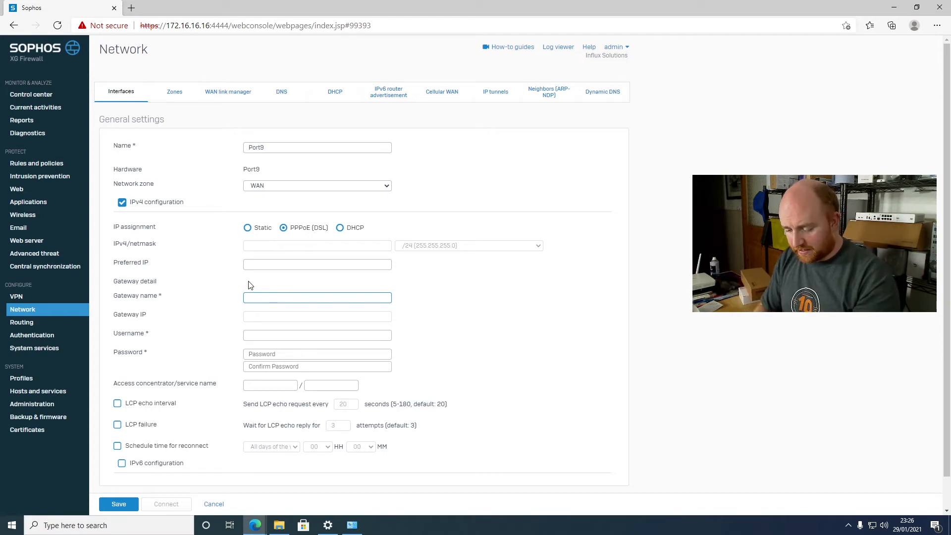
{"action": "type", "text": "SGP"}
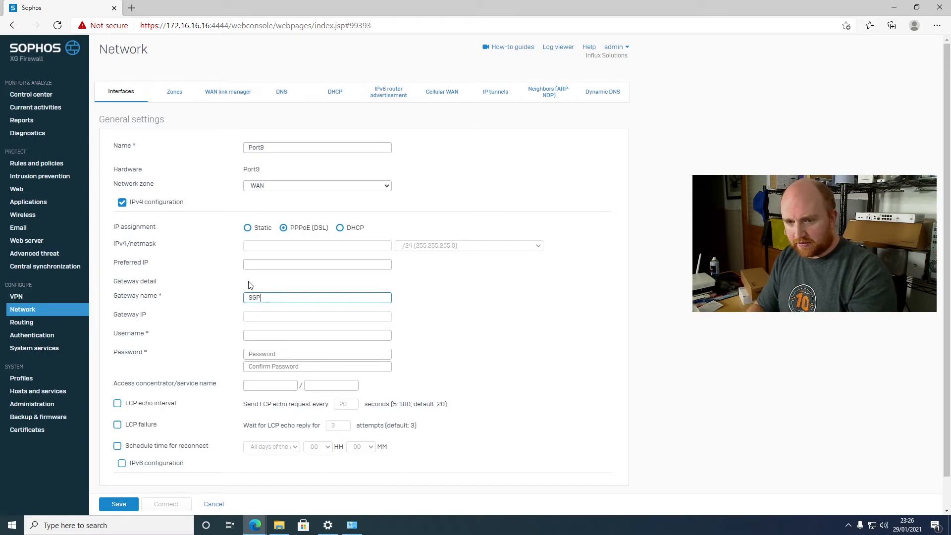
{"action": "type", "text": "SFP"}
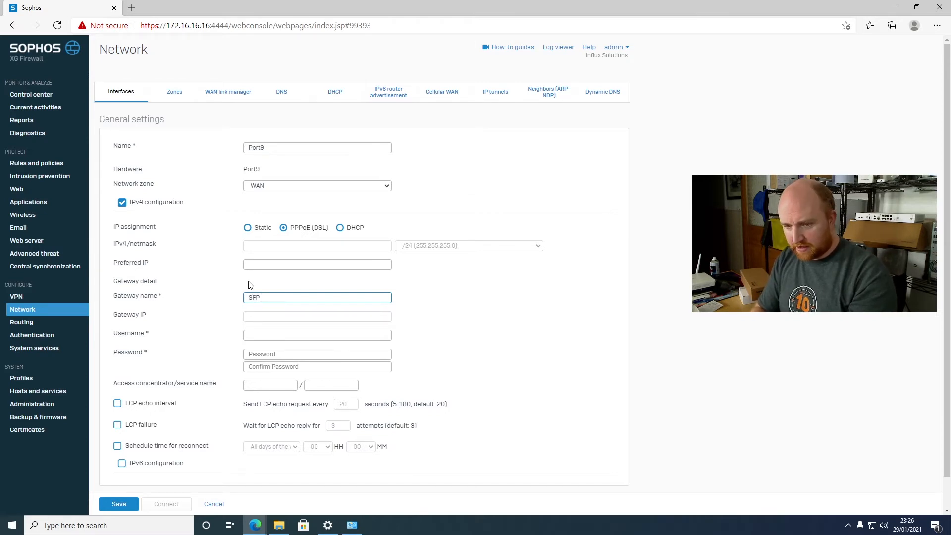
{"action": "type", "text": "VDSL"}
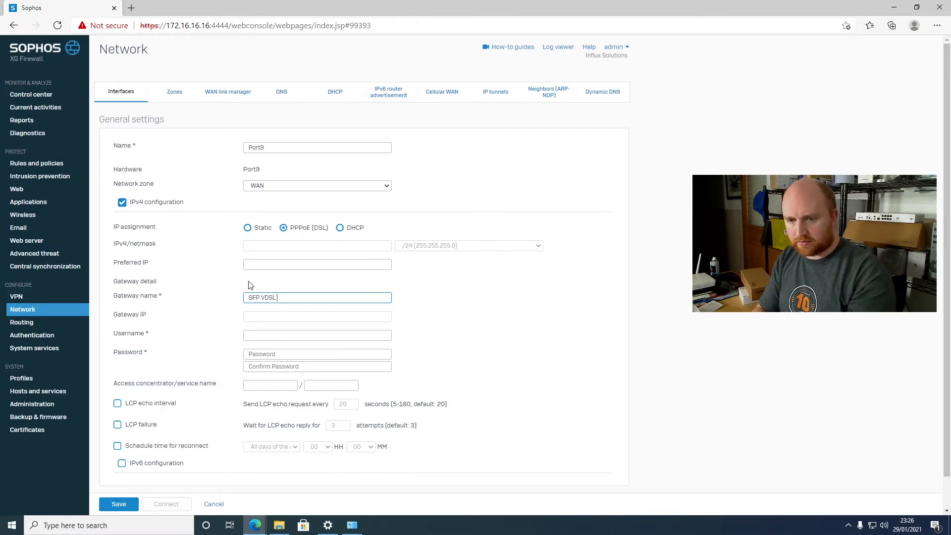
{"action": "type", "text": "TH"}
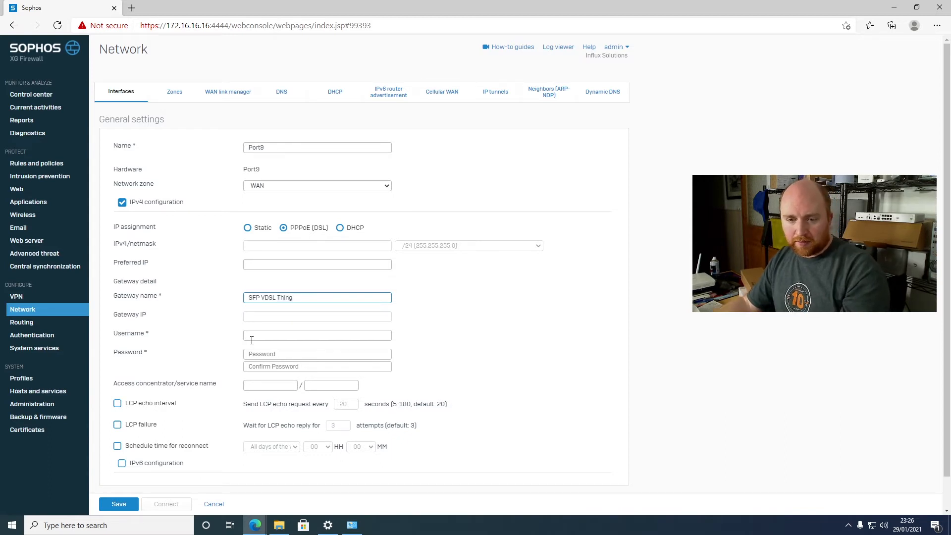
{"action": "type", "text": "Username"}
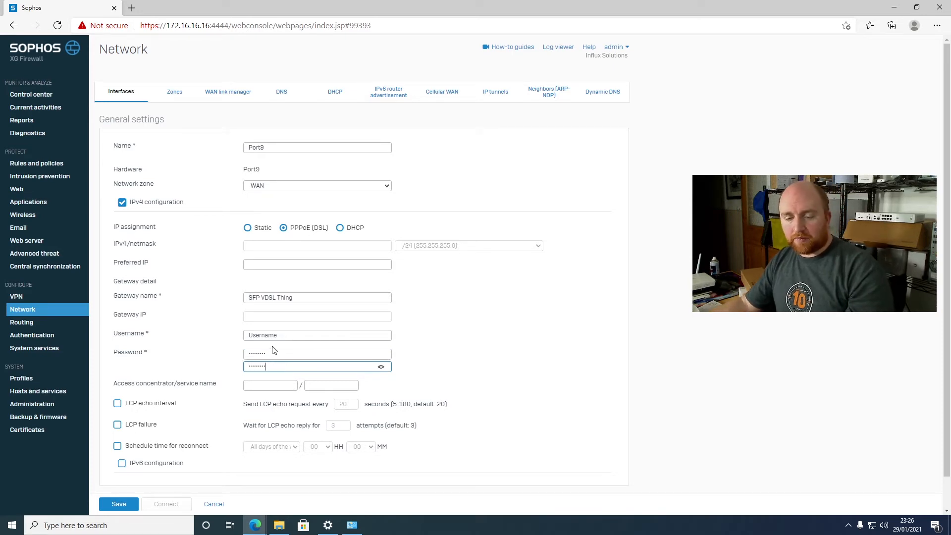
{"action": "mouse_move", "coordinate": [233, 374]}
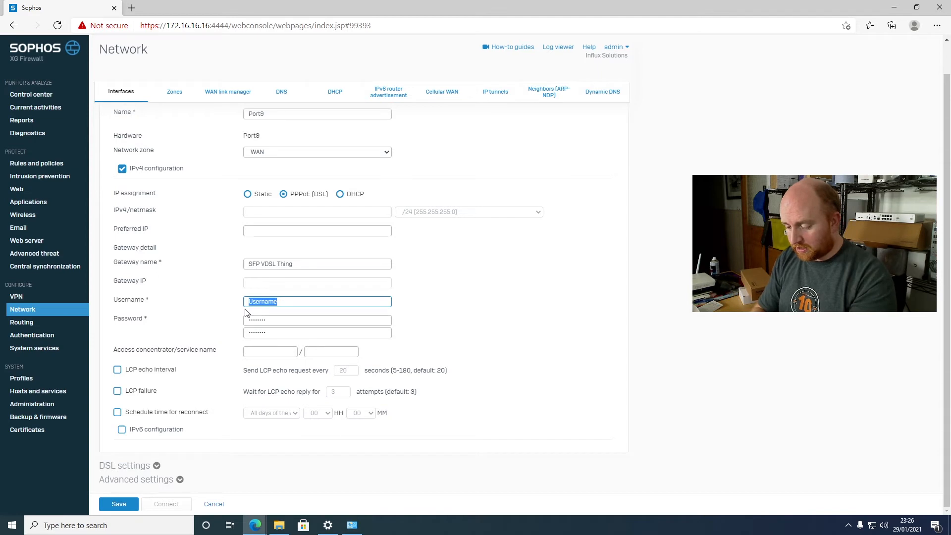
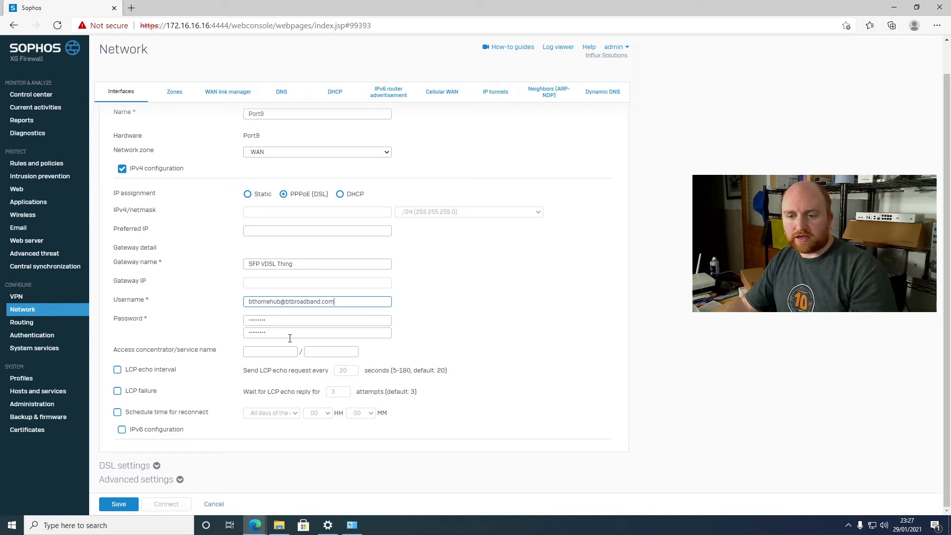
{"action": "mouse_move", "coordinate": [229, 415]}
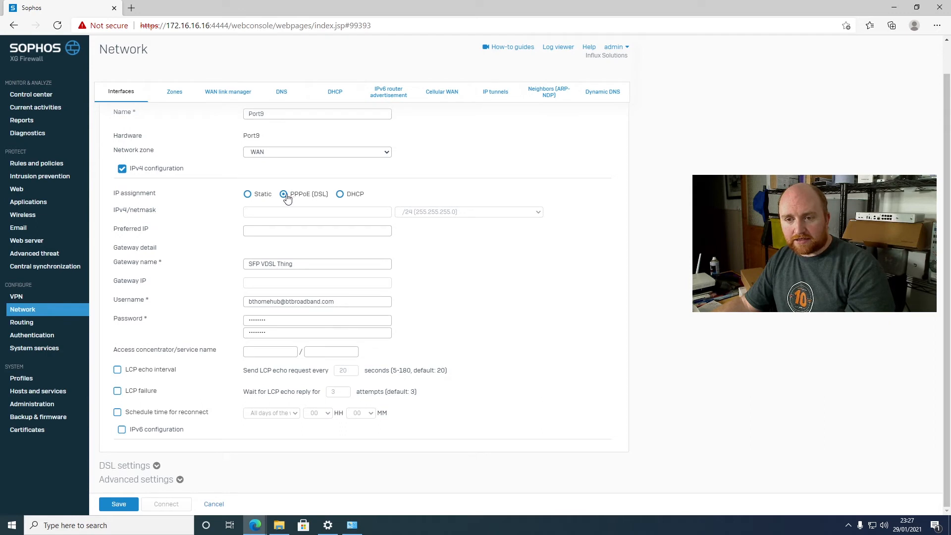
{"action": "mouse_move", "coordinate": [190, 398]}
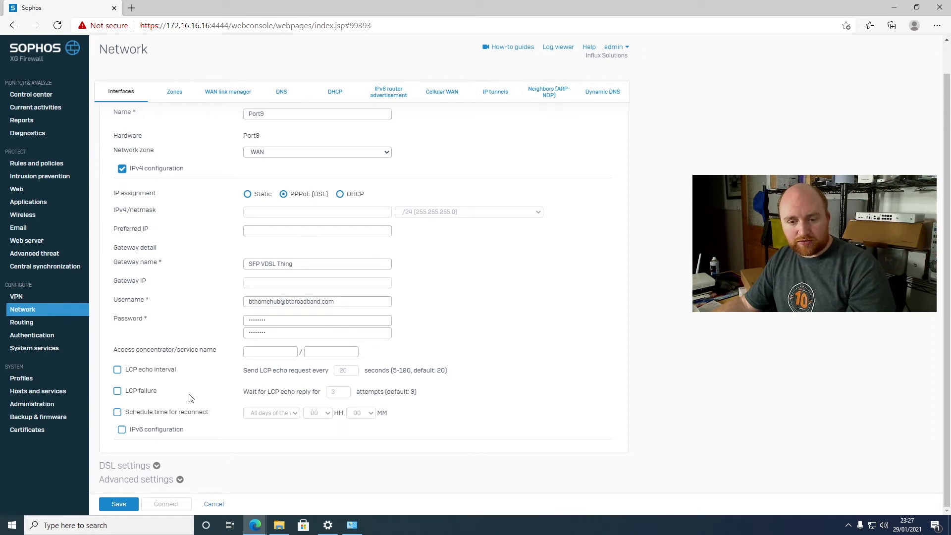
{"action": "mouse_move", "coordinate": [125, 468]}
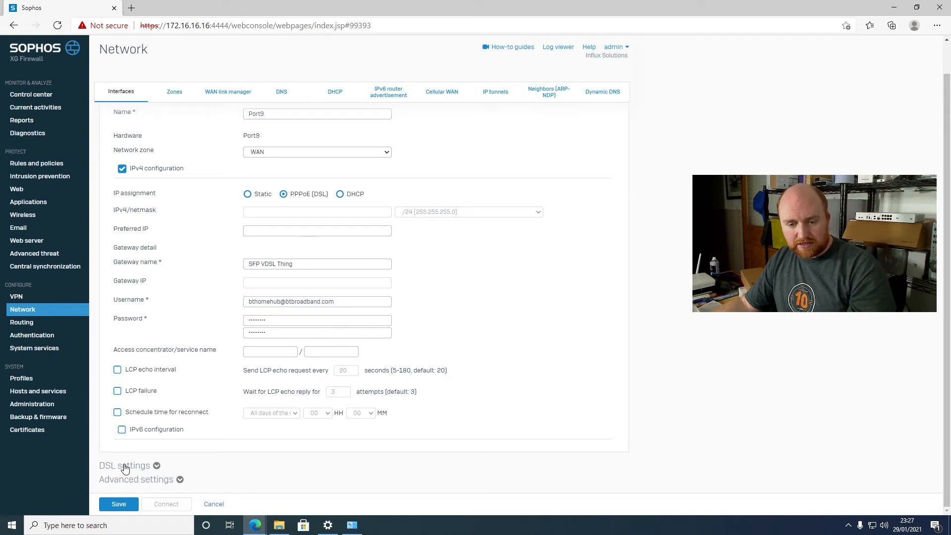
Enable VDSL in Port9's DSL settings with VLAN tag 101.
{"action": "left_click", "coordinate": [125, 465]}
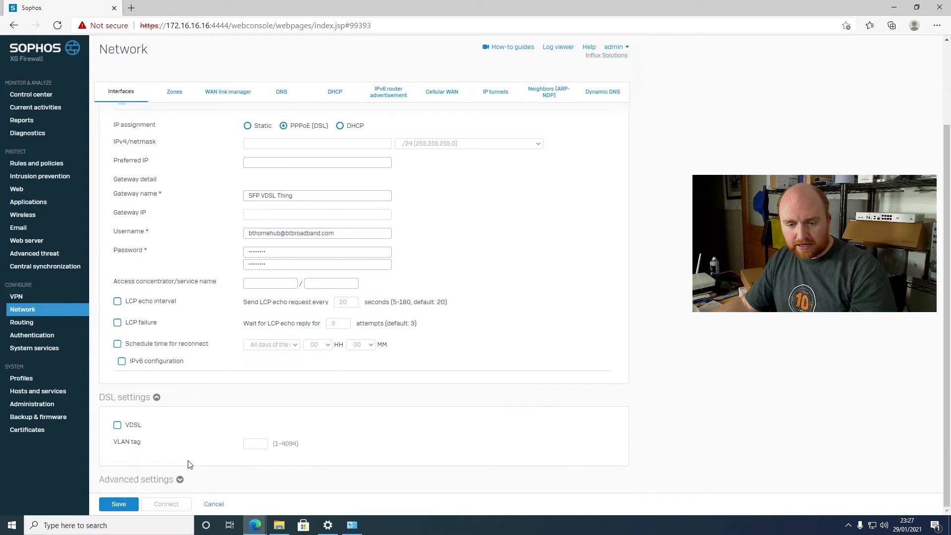
{"action": "mouse_move", "coordinate": [119, 435]}
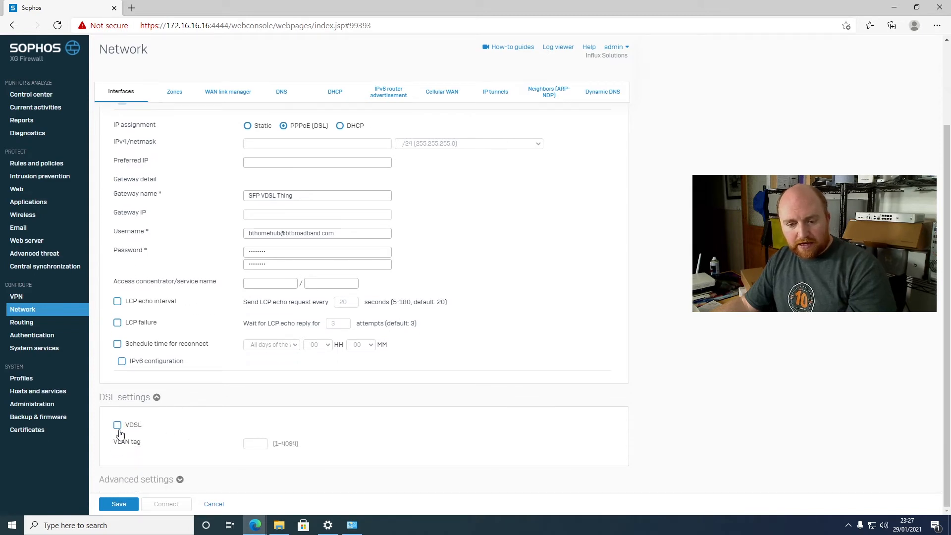
{"action": "left_click", "coordinate": [117, 425]}
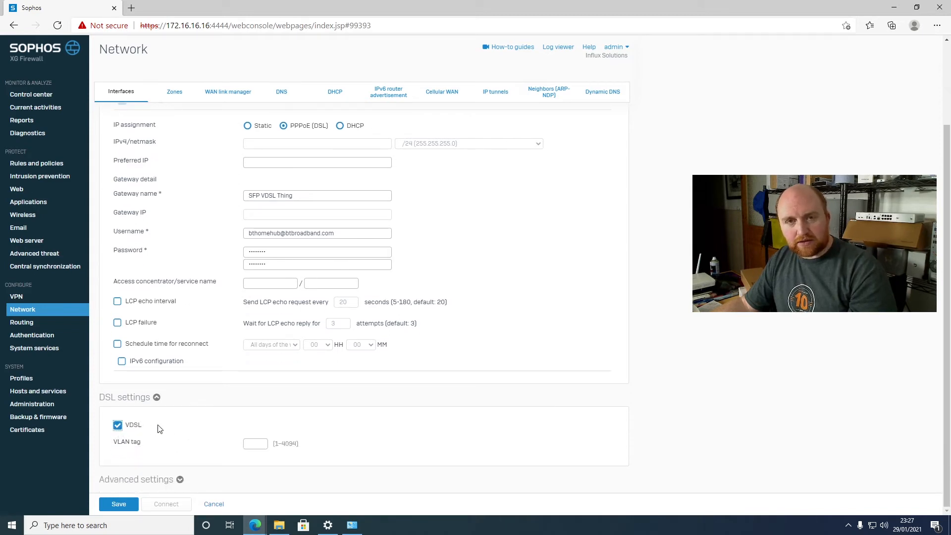
{"action": "left_click", "coordinate": [255, 444]}
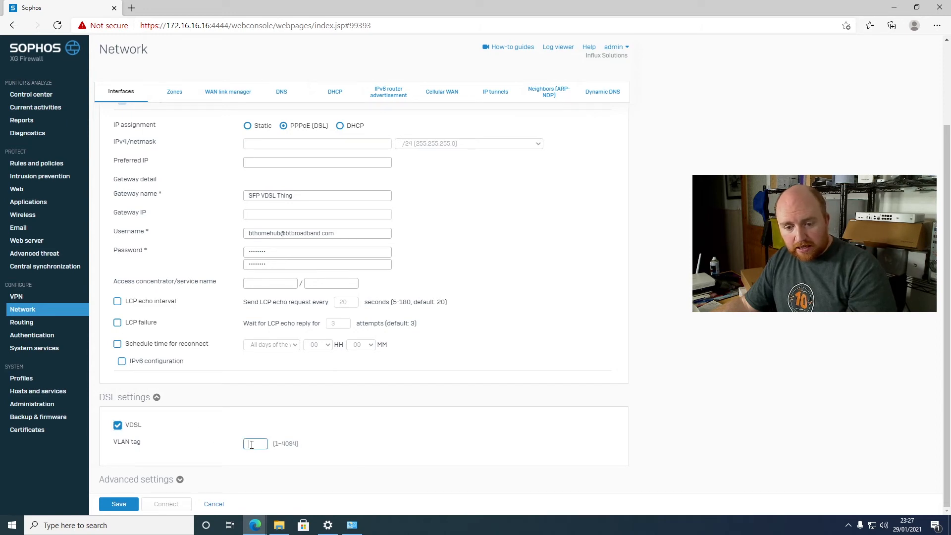
{"action": "mouse_move", "coordinate": [227, 425]}
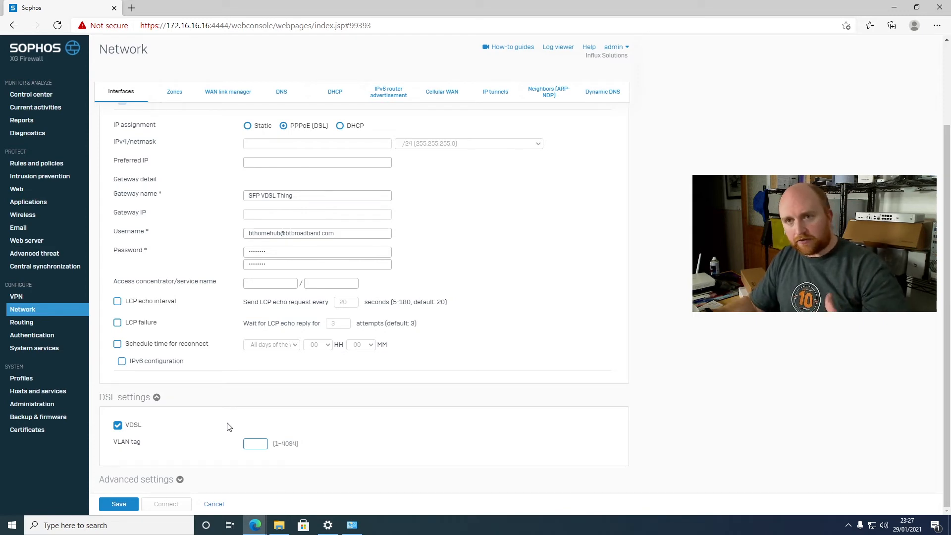
{"action": "left_click", "coordinate": [255, 444]}
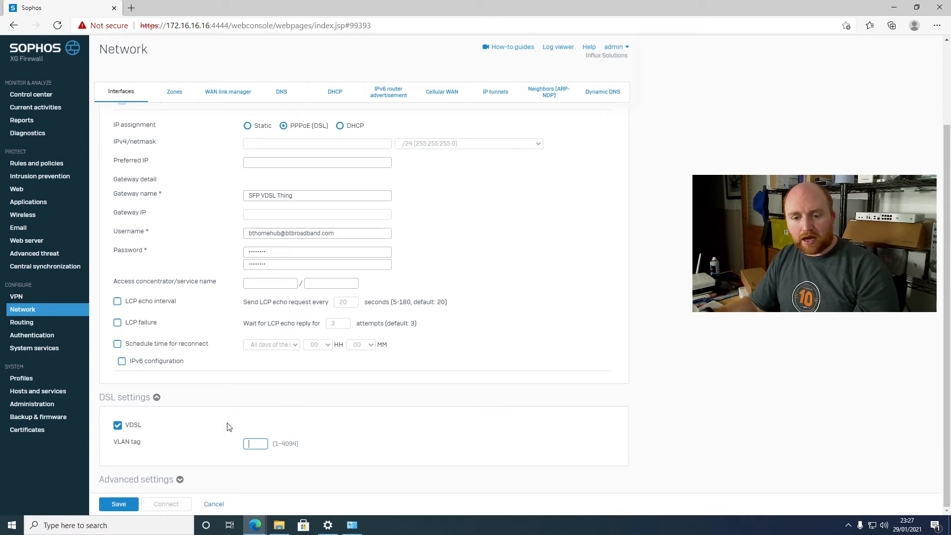
{"action": "type", "text": "101"}
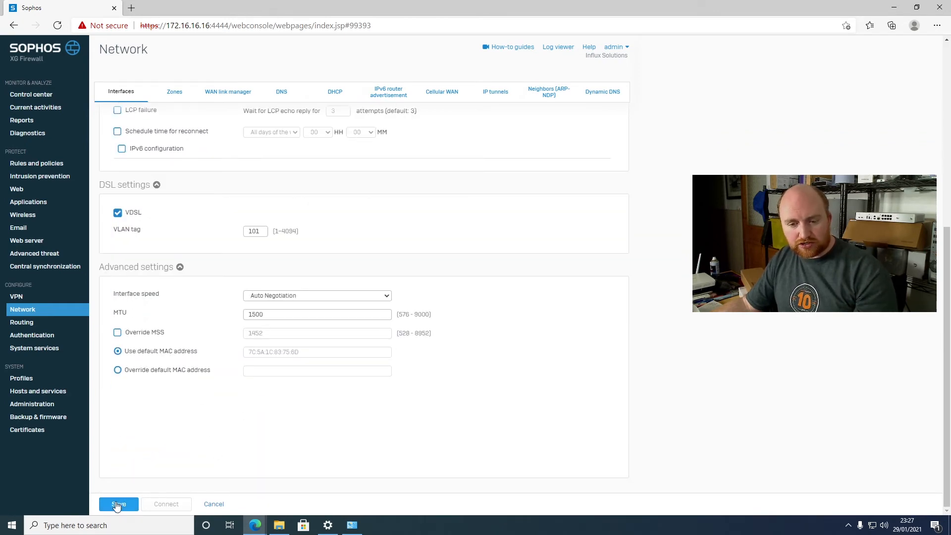
Save Port9 and confirm the interface update so it lists as WAN PPPoE, Connecting at 1000 Mbps.
{"action": "left_click", "coordinate": [118, 503]}
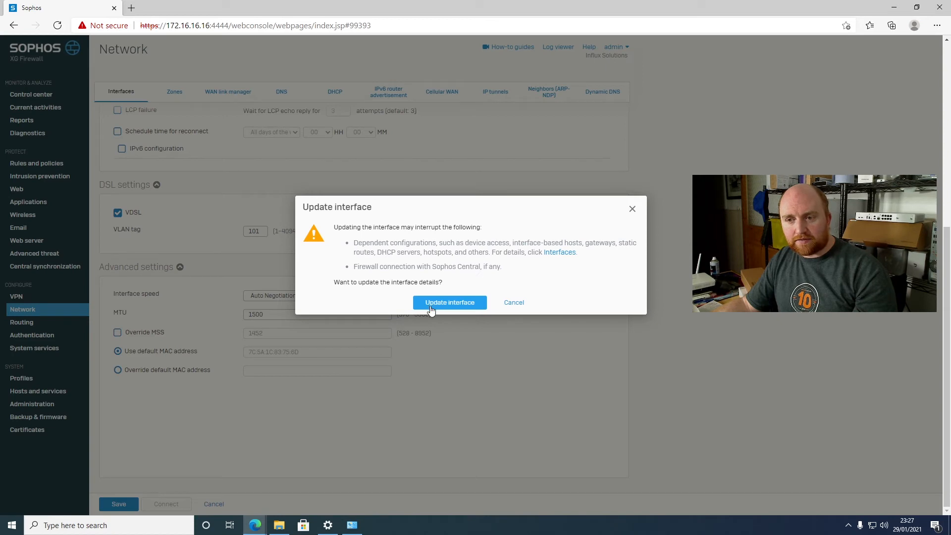
{"action": "left_click", "coordinate": [449, 302]}
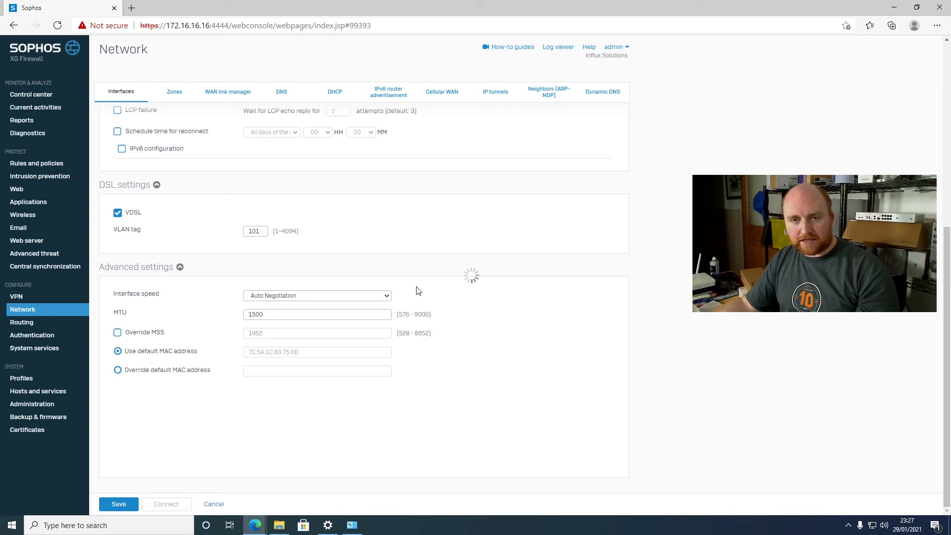
{"action": "mouse_move", "coordinate": [412, 290]}
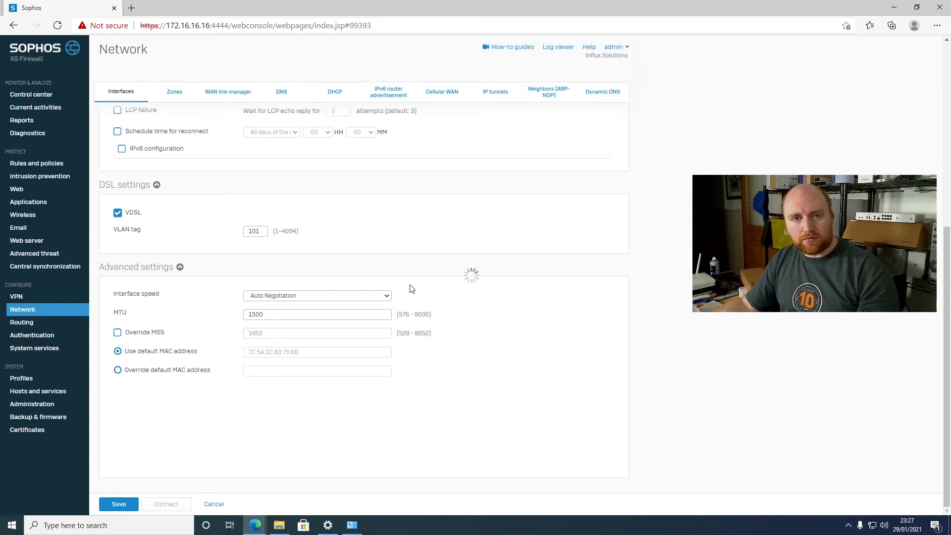
{"action": "mouse_move", "coordinate": [315, 217]}
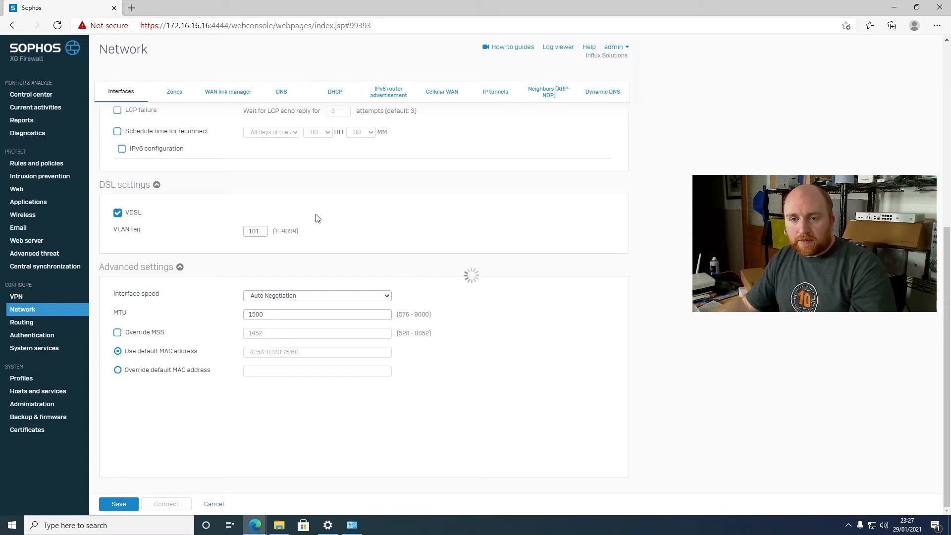
{"action": "mouse_move", "coordinate": [307, 206]}
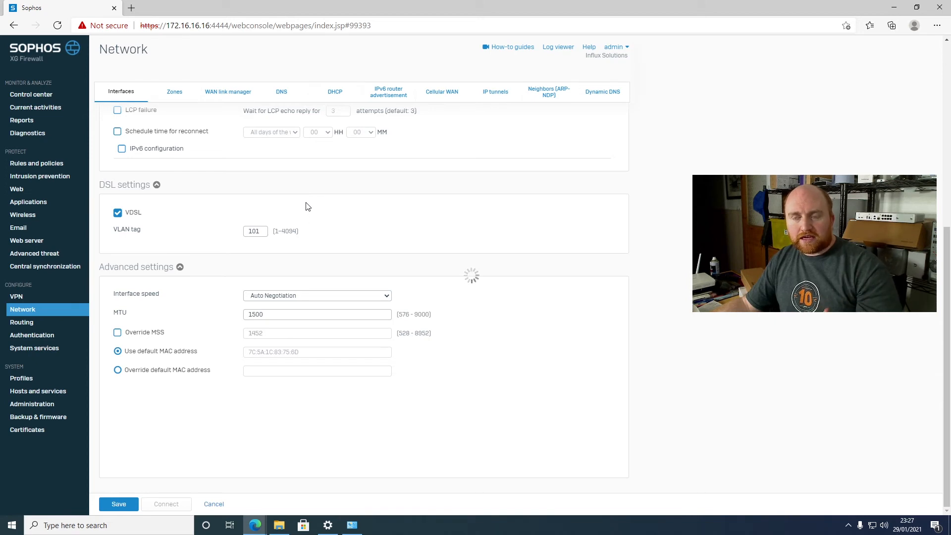
{"action": "mouse_move", "coordinate": [303, 202]}
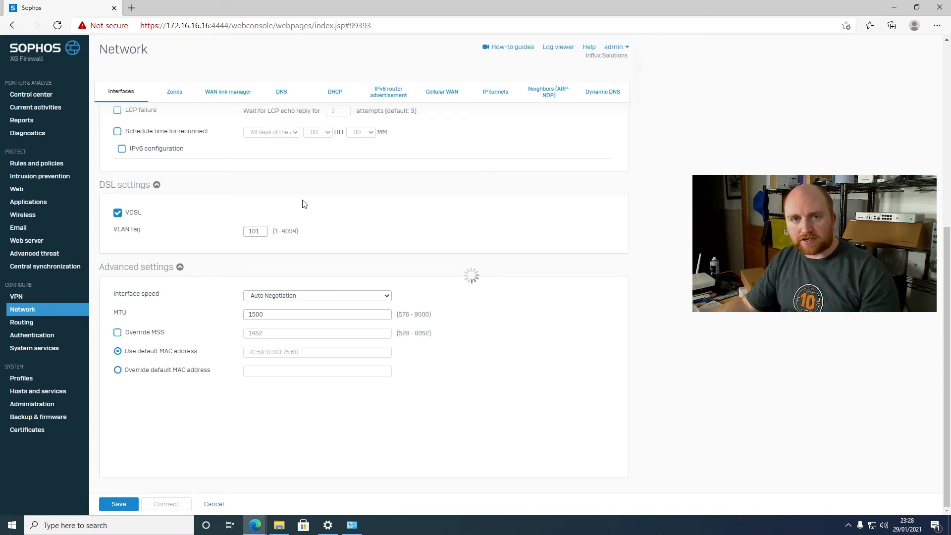
{"action": "scroll", "scroll_direction": "up", "scroll_amount": 3}
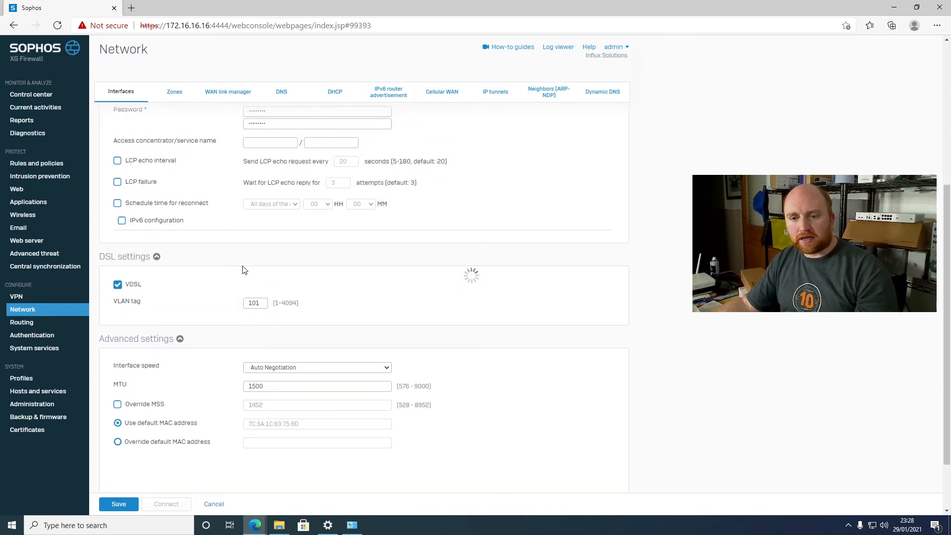
{"action": "scroll", "scroll_direction": "up", "scroll_amount": 3}
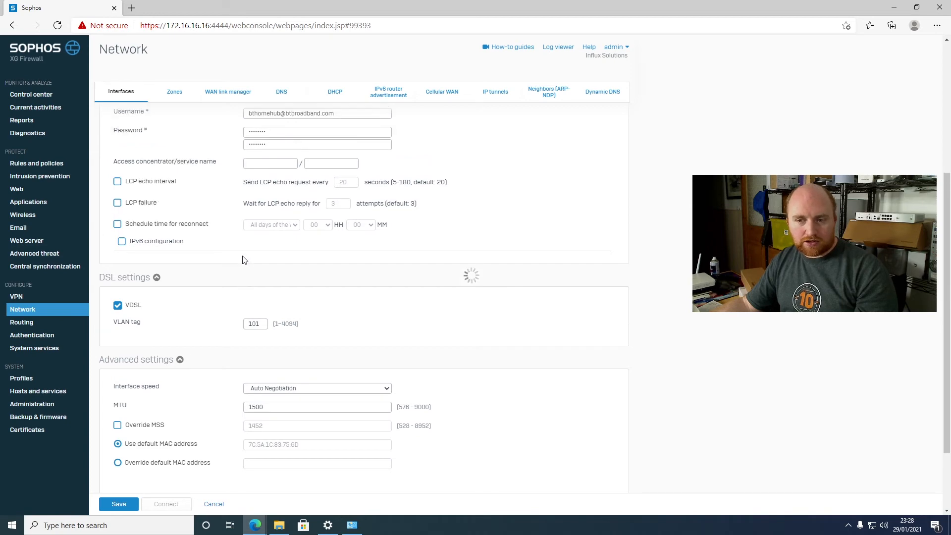
{"action": "left_click", "coordinate": [118, 504]}
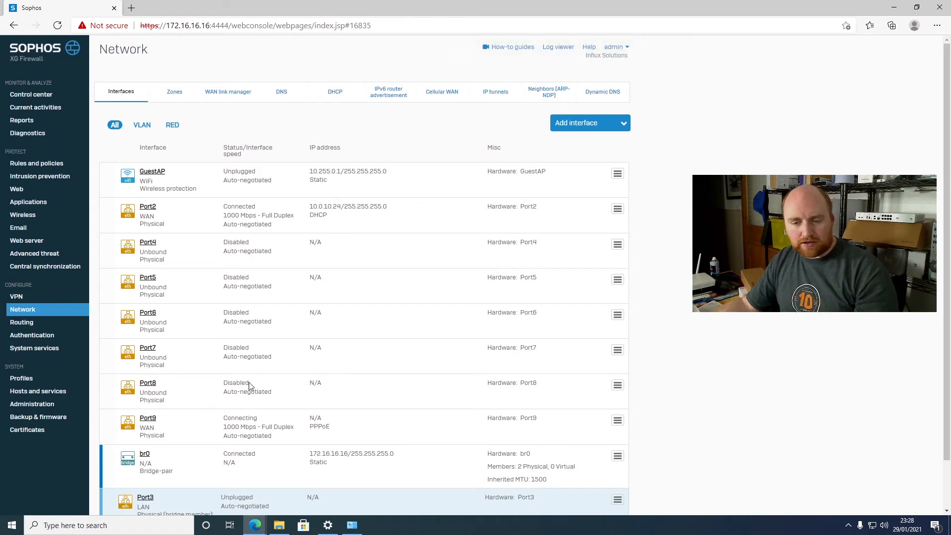
{"action": "mouse_move", "coordinate": [208, 434]}
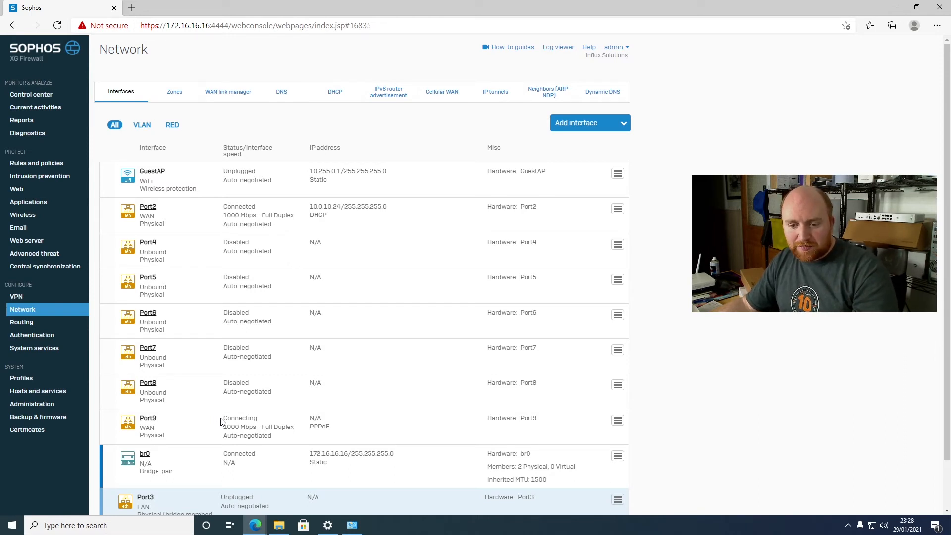
Review Port9's Connecting PPPoE status, then view the SFP VDSL Thing gateway in WAN link manager.
{"action": "double_click", "coordinate": [240, 418]}
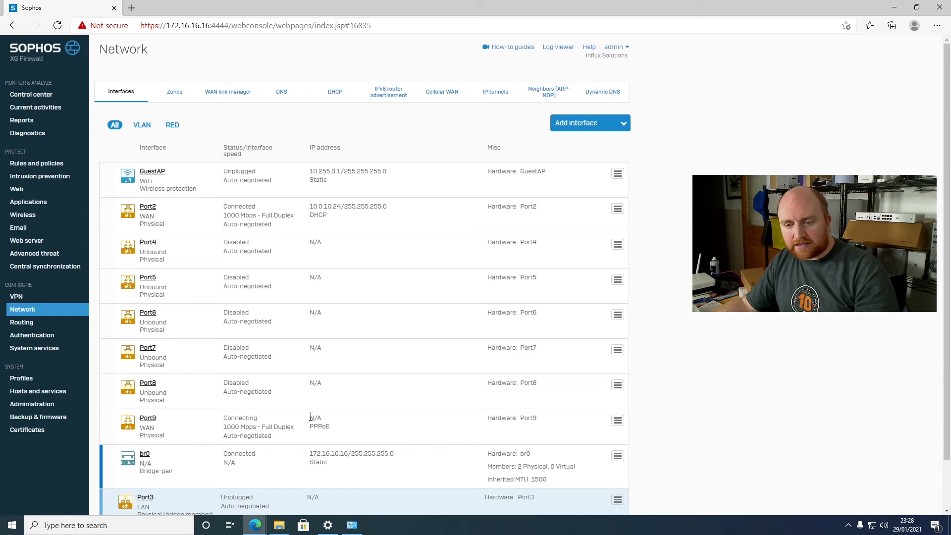
{"action": "double_click", "coordinate": [315, 422]}
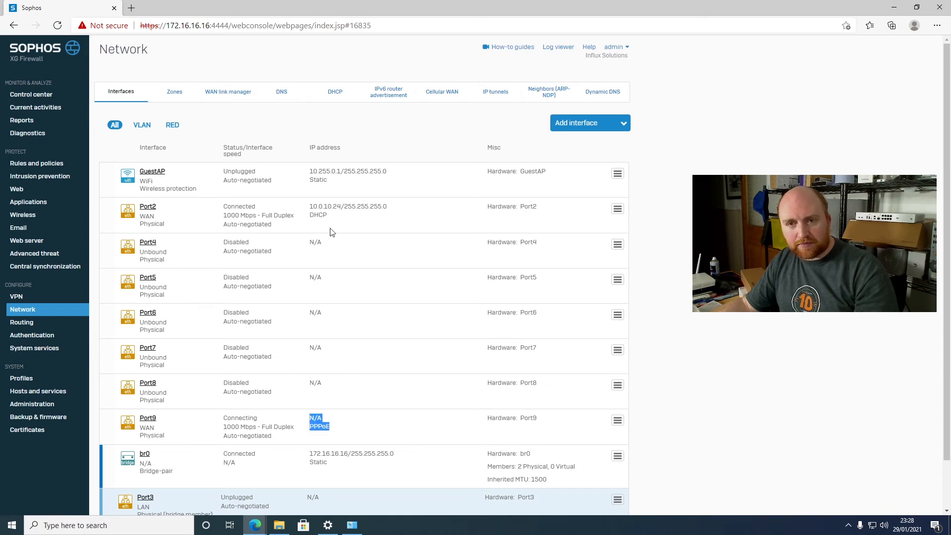
{"action": "left_click", "coordinate": [228, 91]}
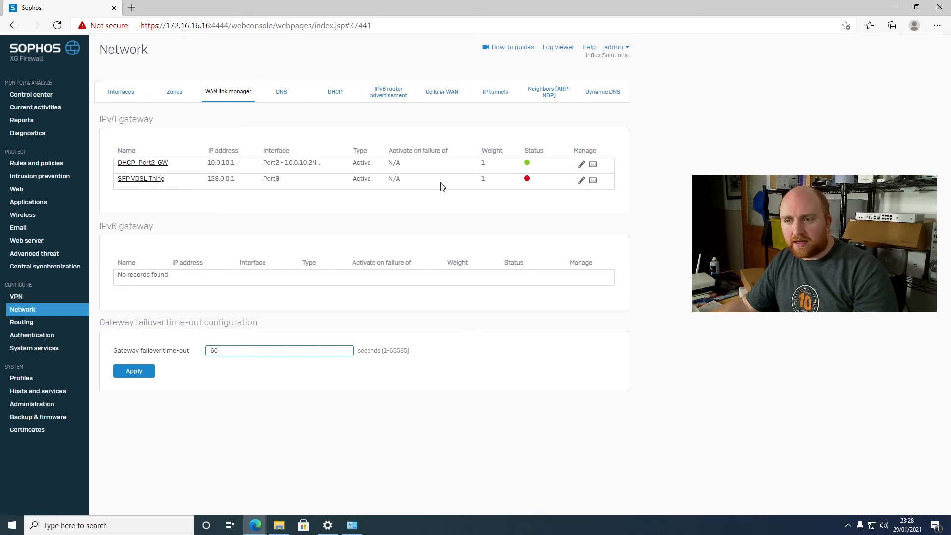
{"action": "mouse_move", "coordinate": [194, 163]}
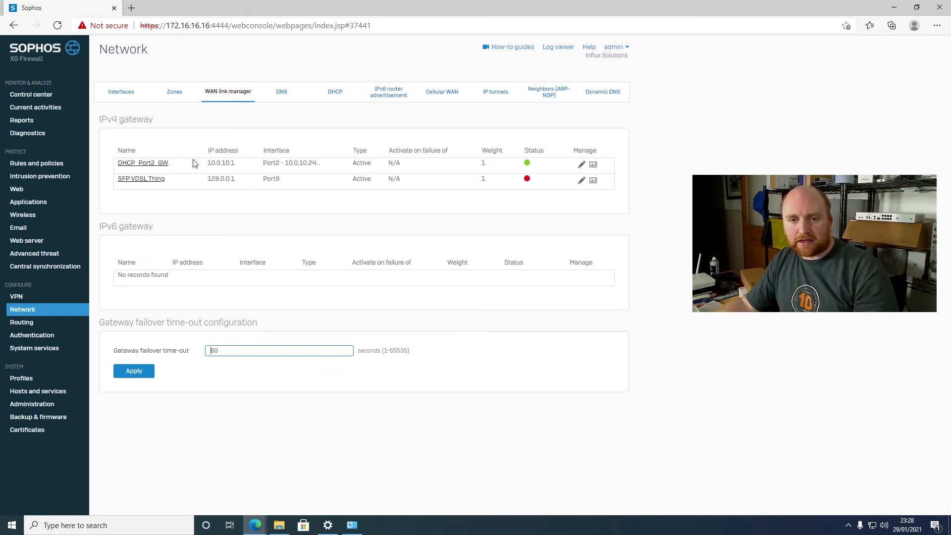
{"action": "mouse_move", "coordinate": [291, 228]}
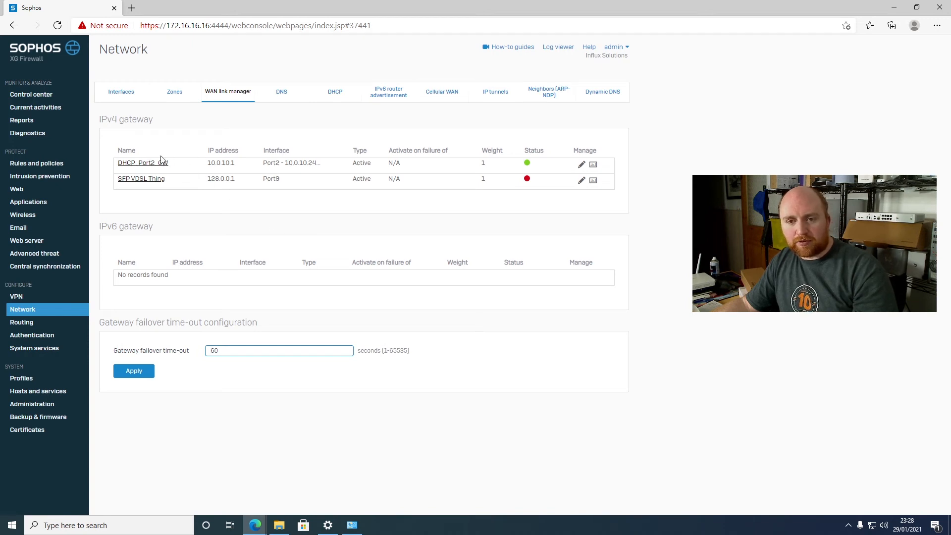
{"action": "mouse_move", "coordinate": [200, 199]}
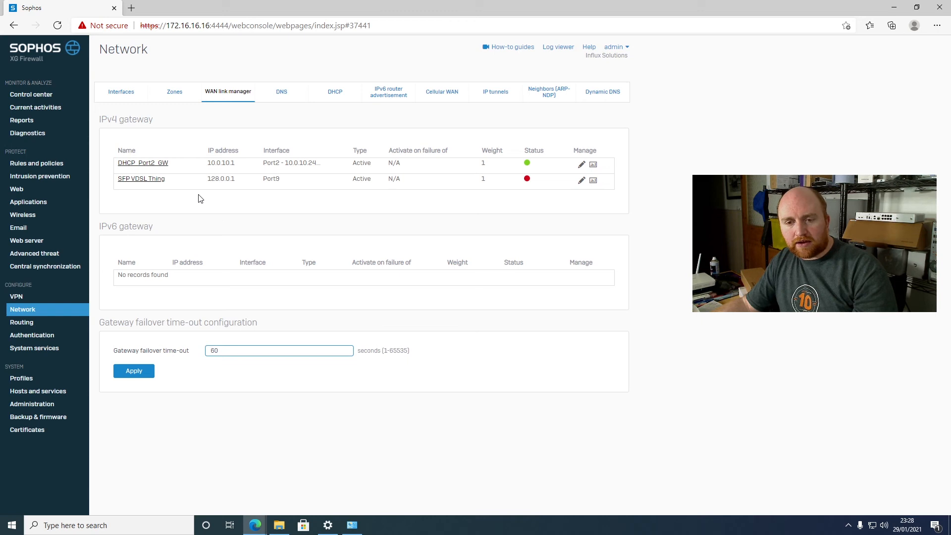
{"action": "mouse_move", "coordinate": [142, 107]}
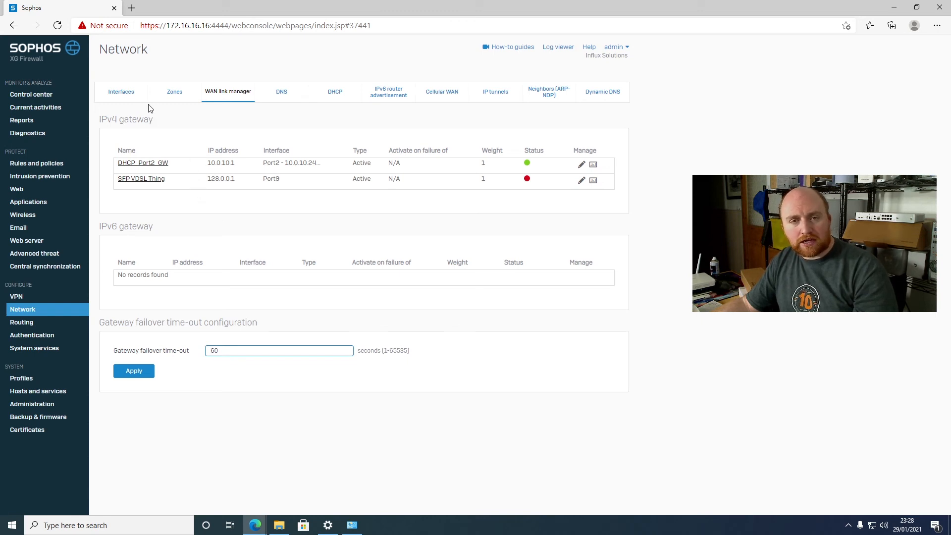
{"action": "mouse_move", "coordinate": [152, 112]}
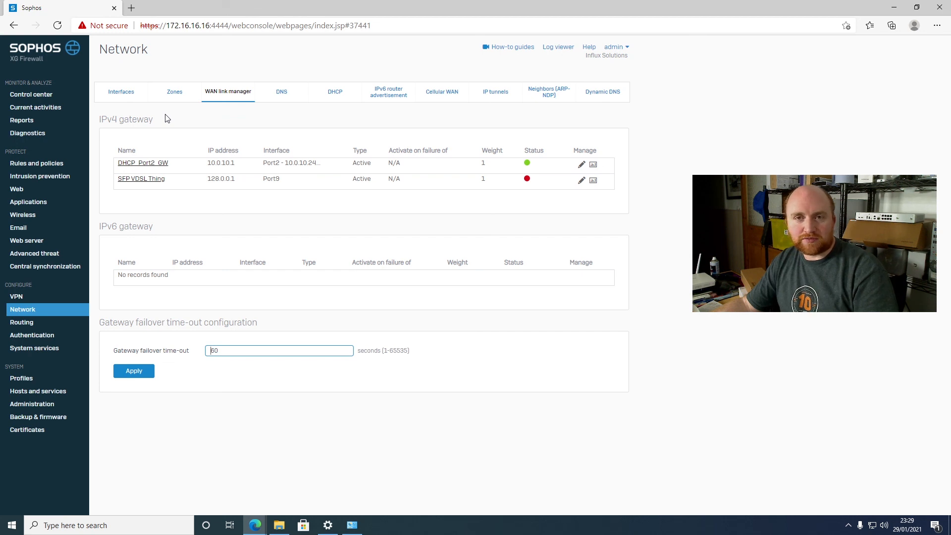
{"action": "mouse_move", "coordinate": [169, 136]}
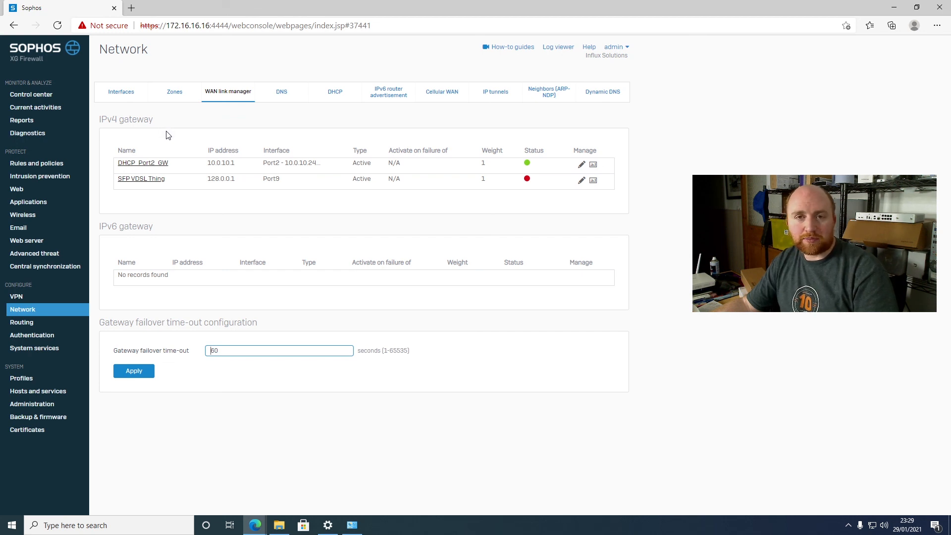